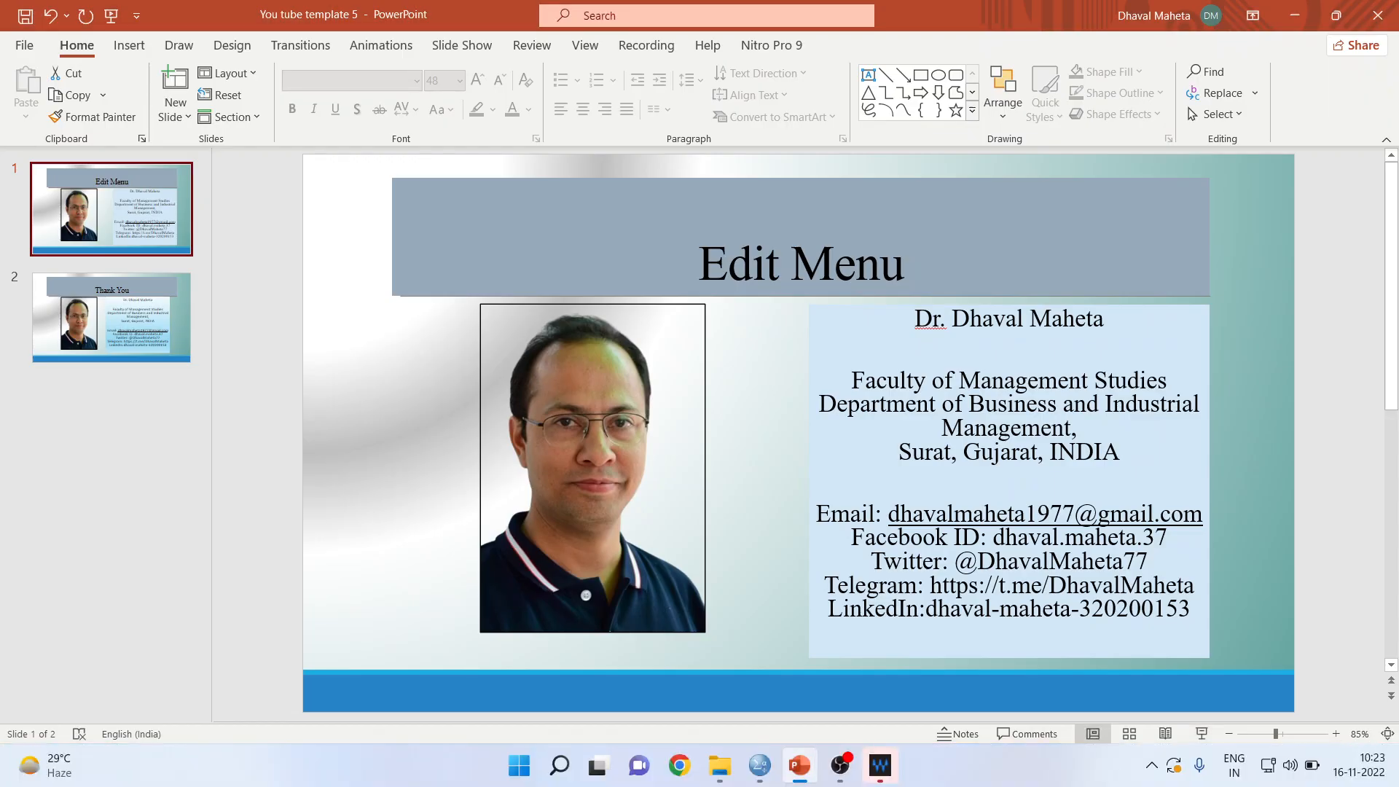
Switch from the PowerPoint title slide to the employee data in SPSS
left_click(758, 765)
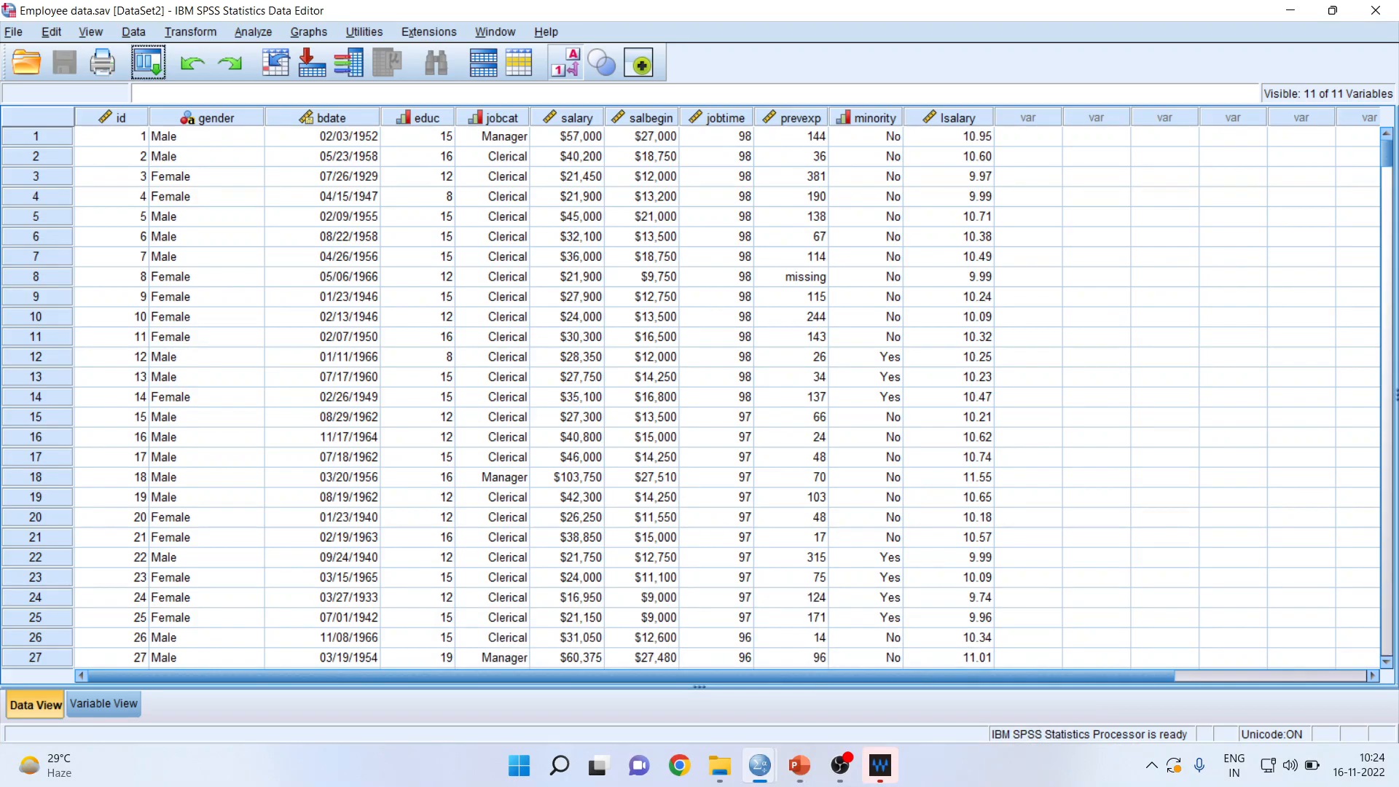
left_click(50, 32)
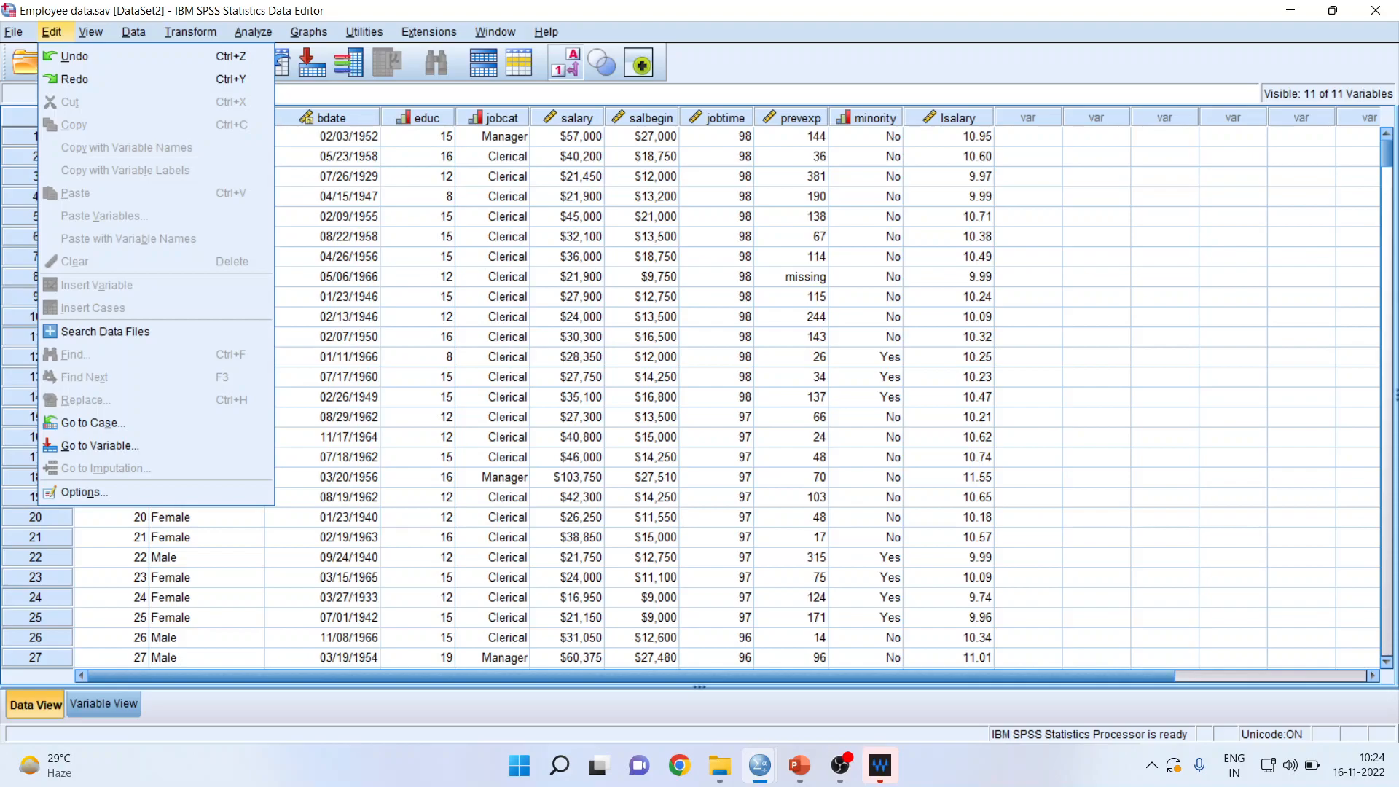
mouse_move(104, 331)
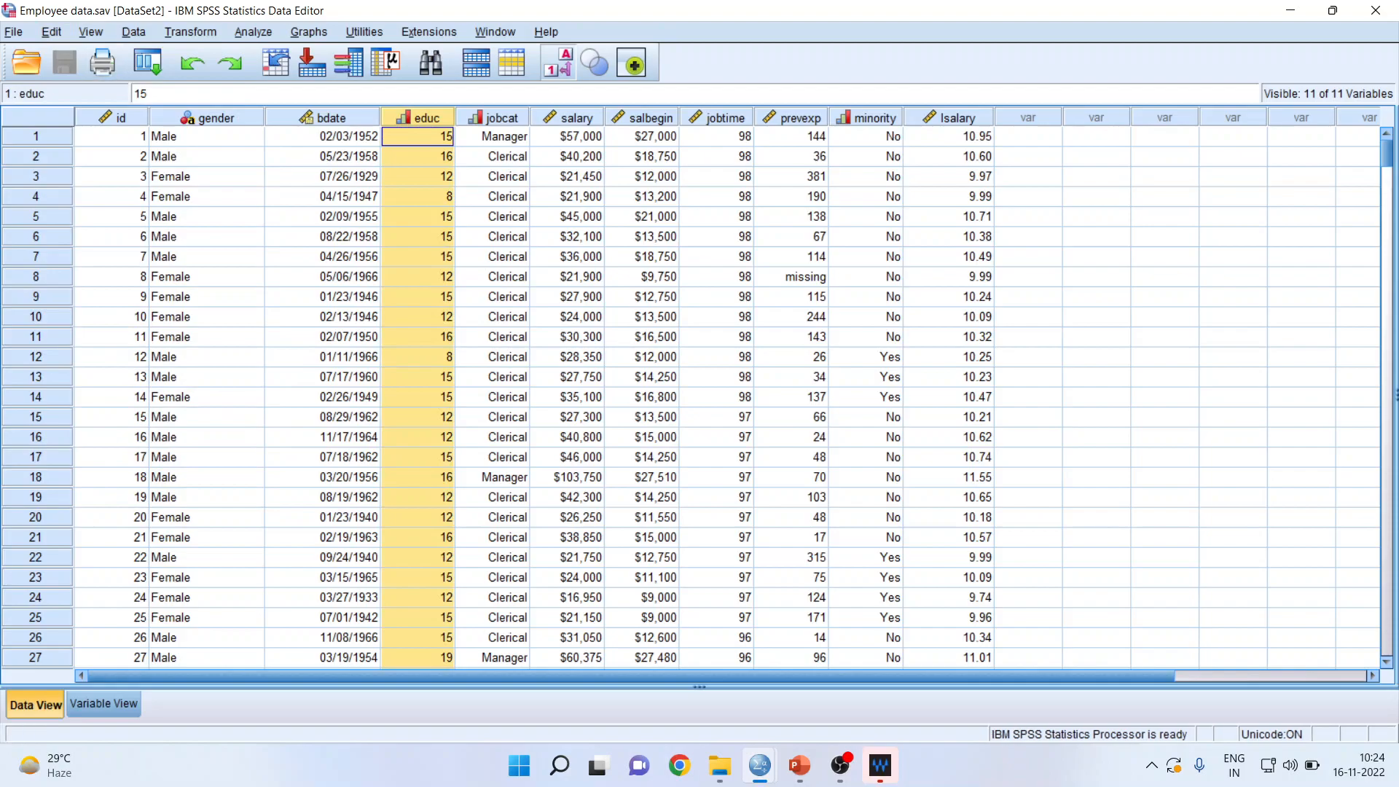
left_click(51, 31)
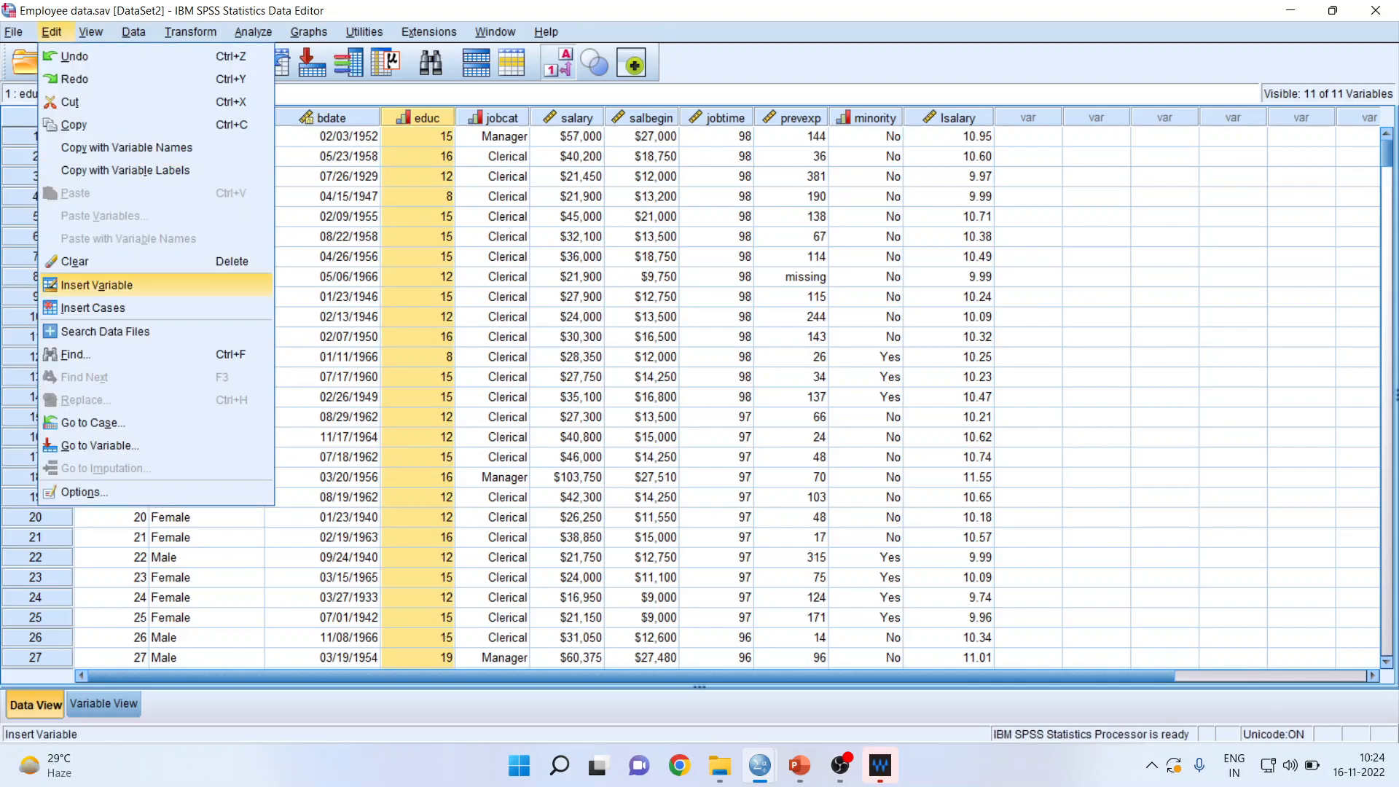
left_click(95, 285)
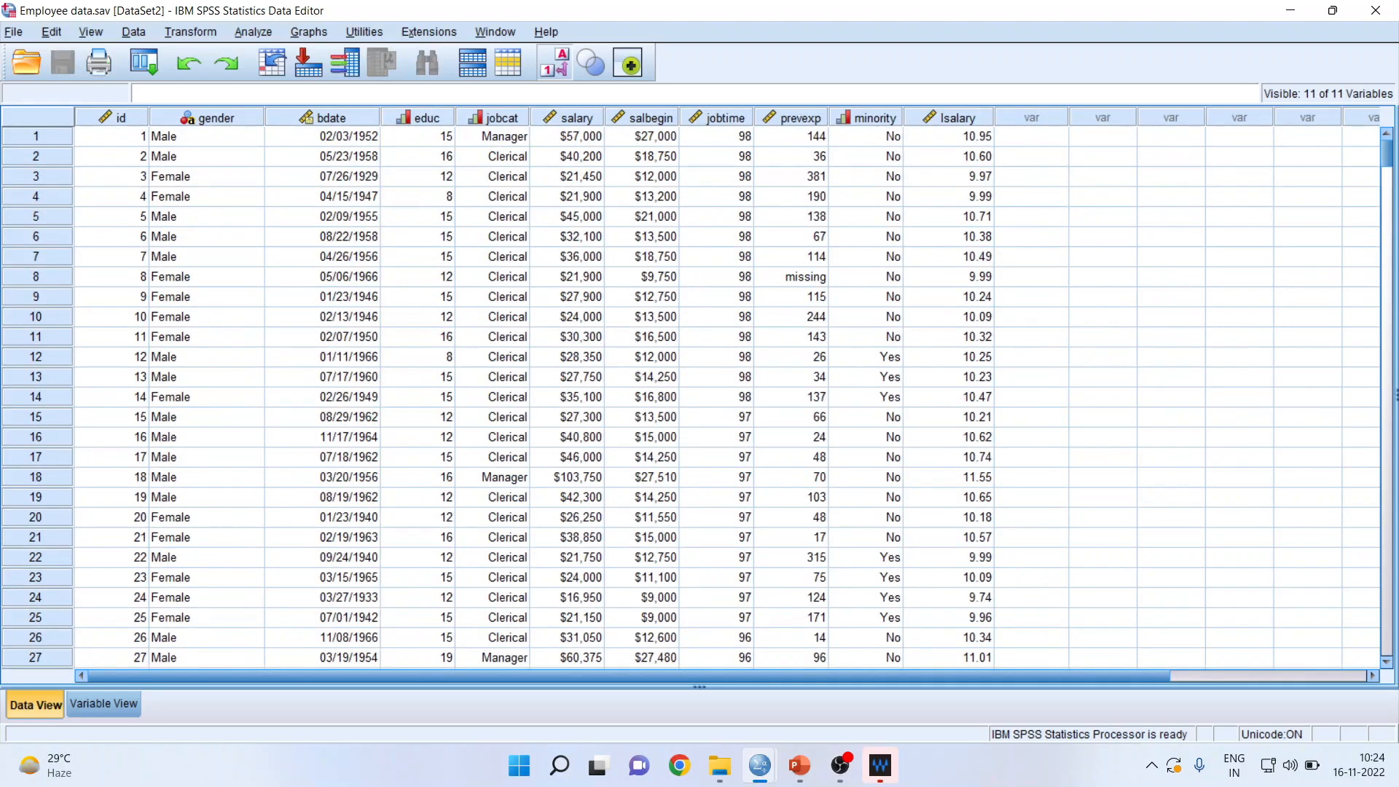
left_click(116, 215)
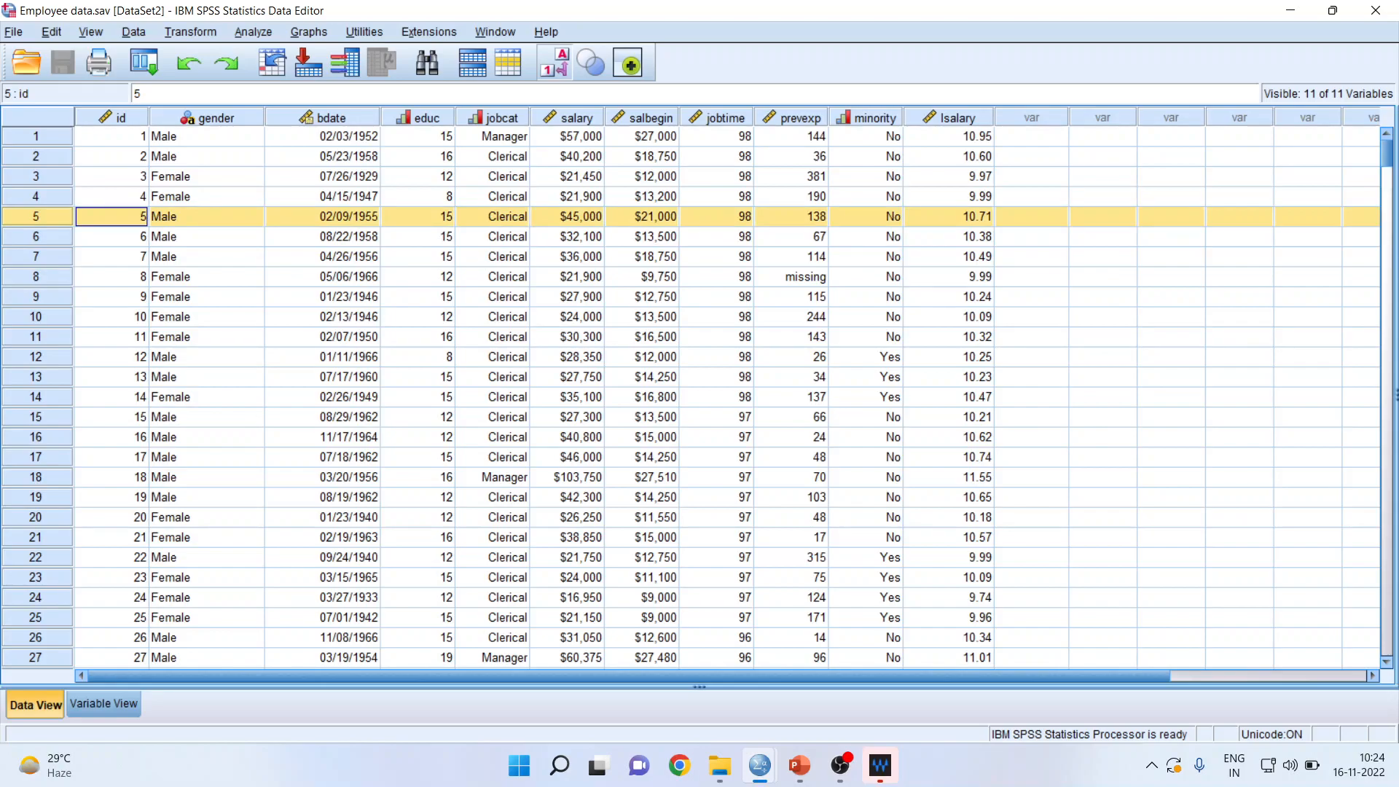
left_click(50, 31)
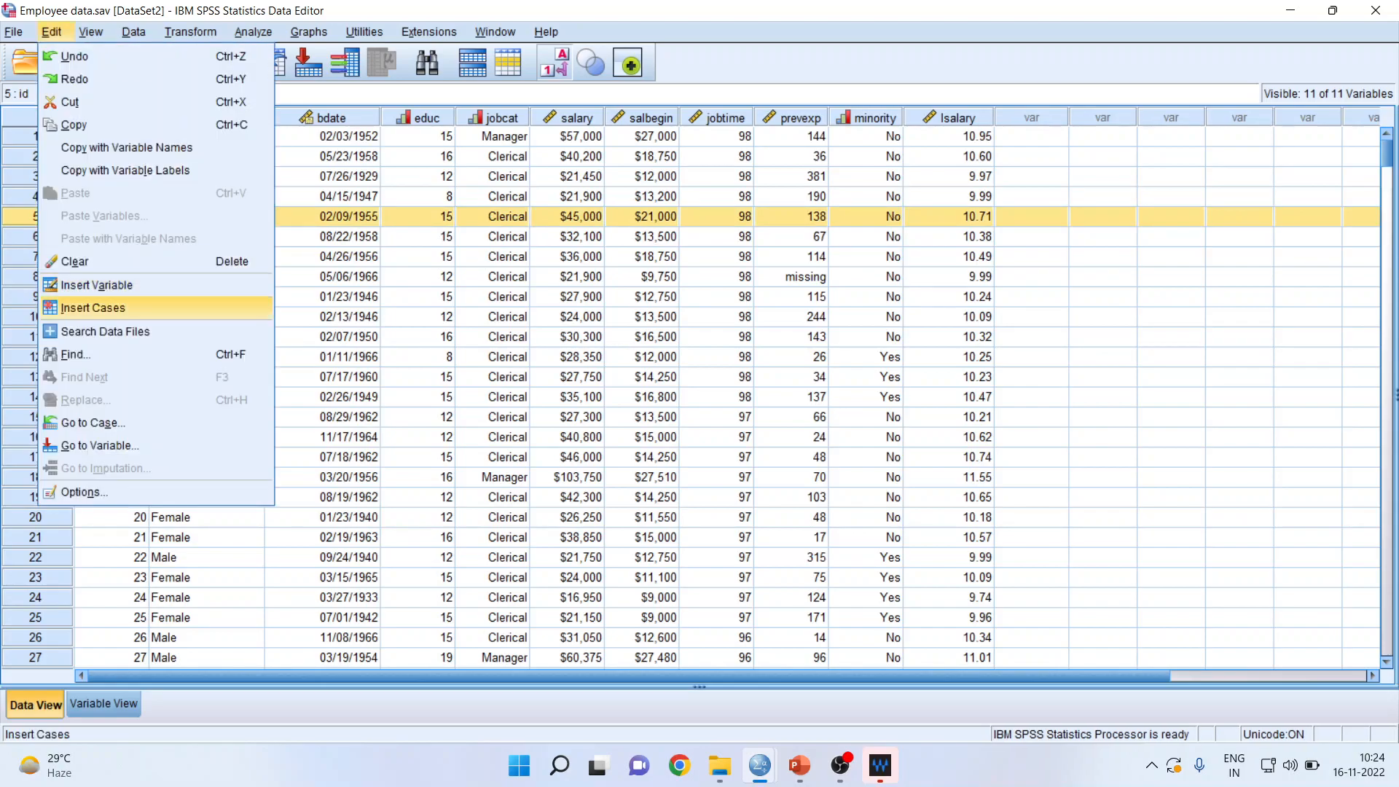
left_click(92, 307)
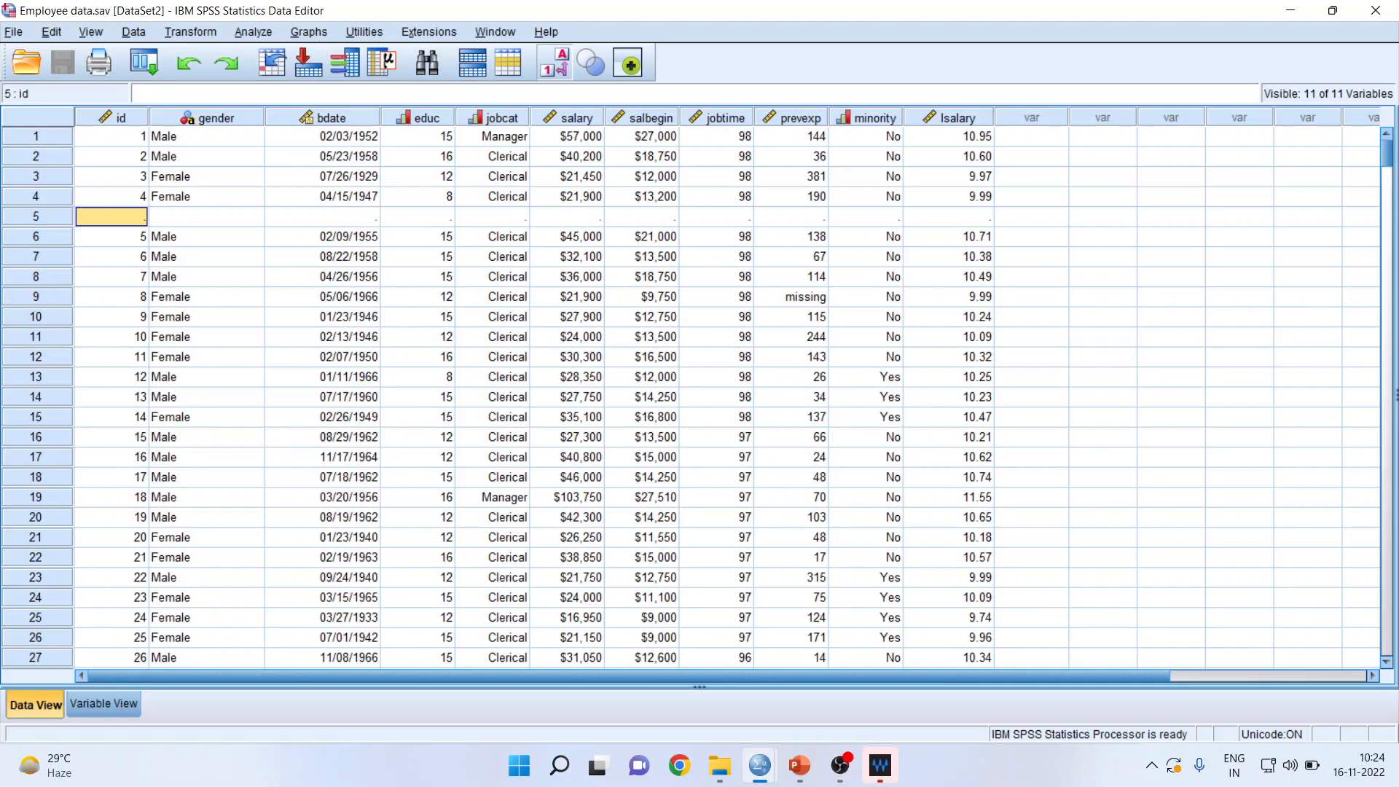
left_click(51, 31)
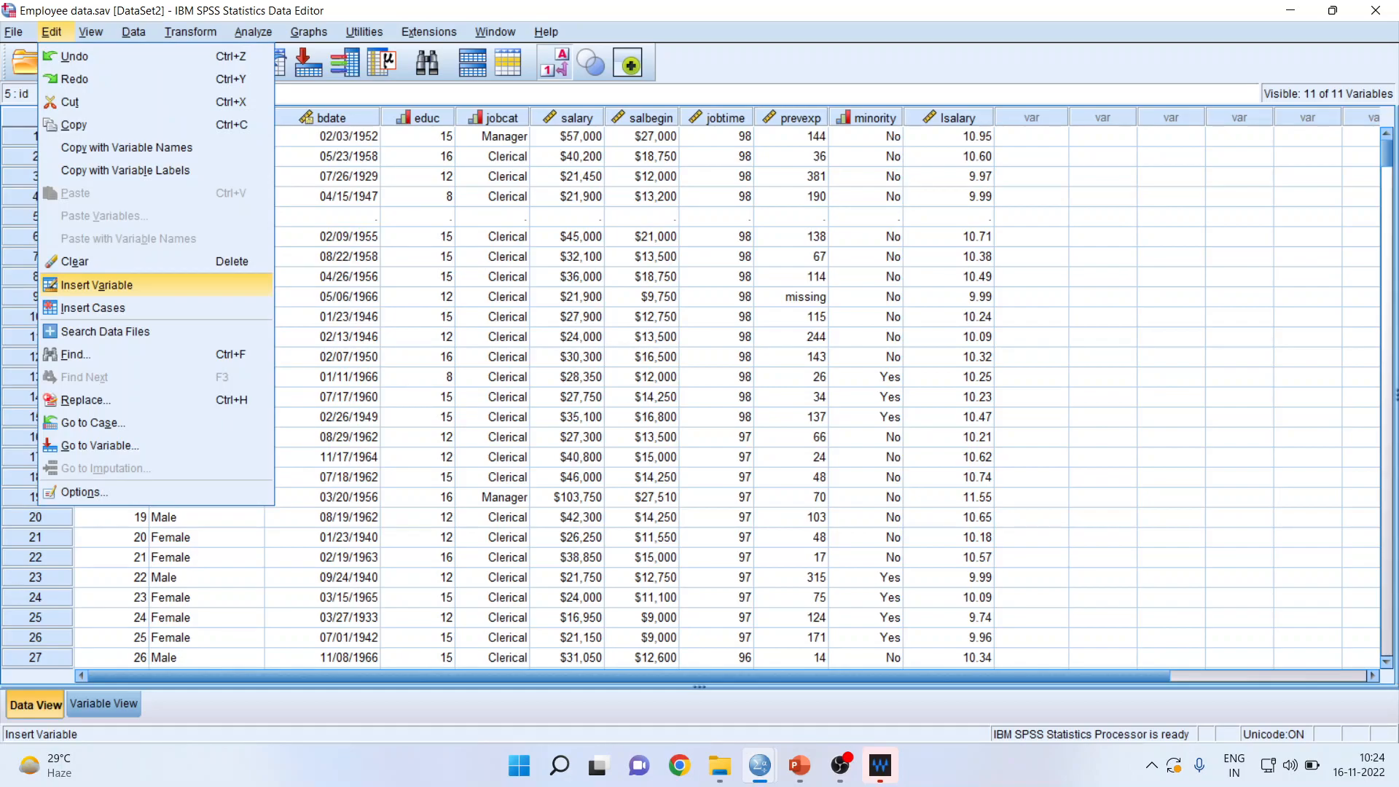
mouse_move(92, 307)
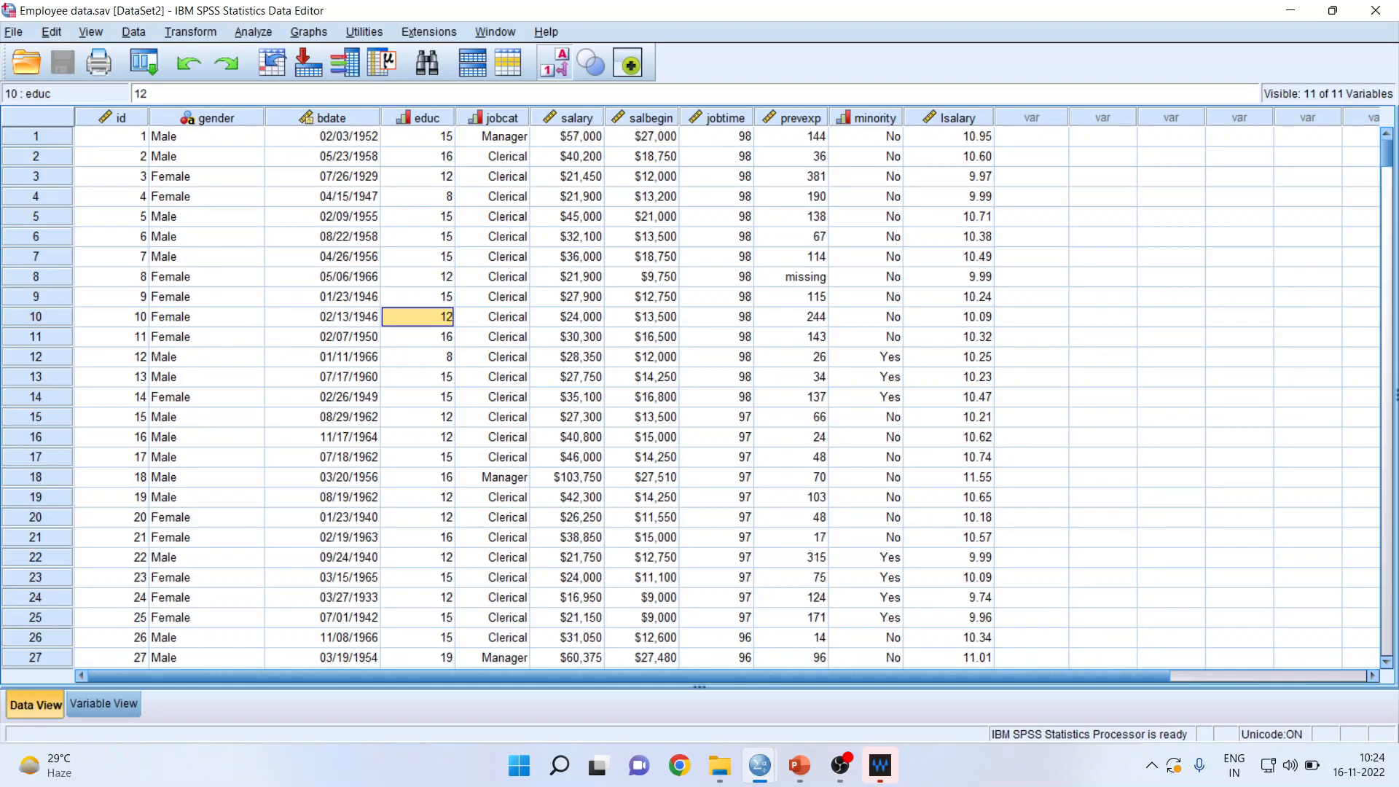
Jump to case number 10 using Edit > Go to Case
left_click(51, 31)
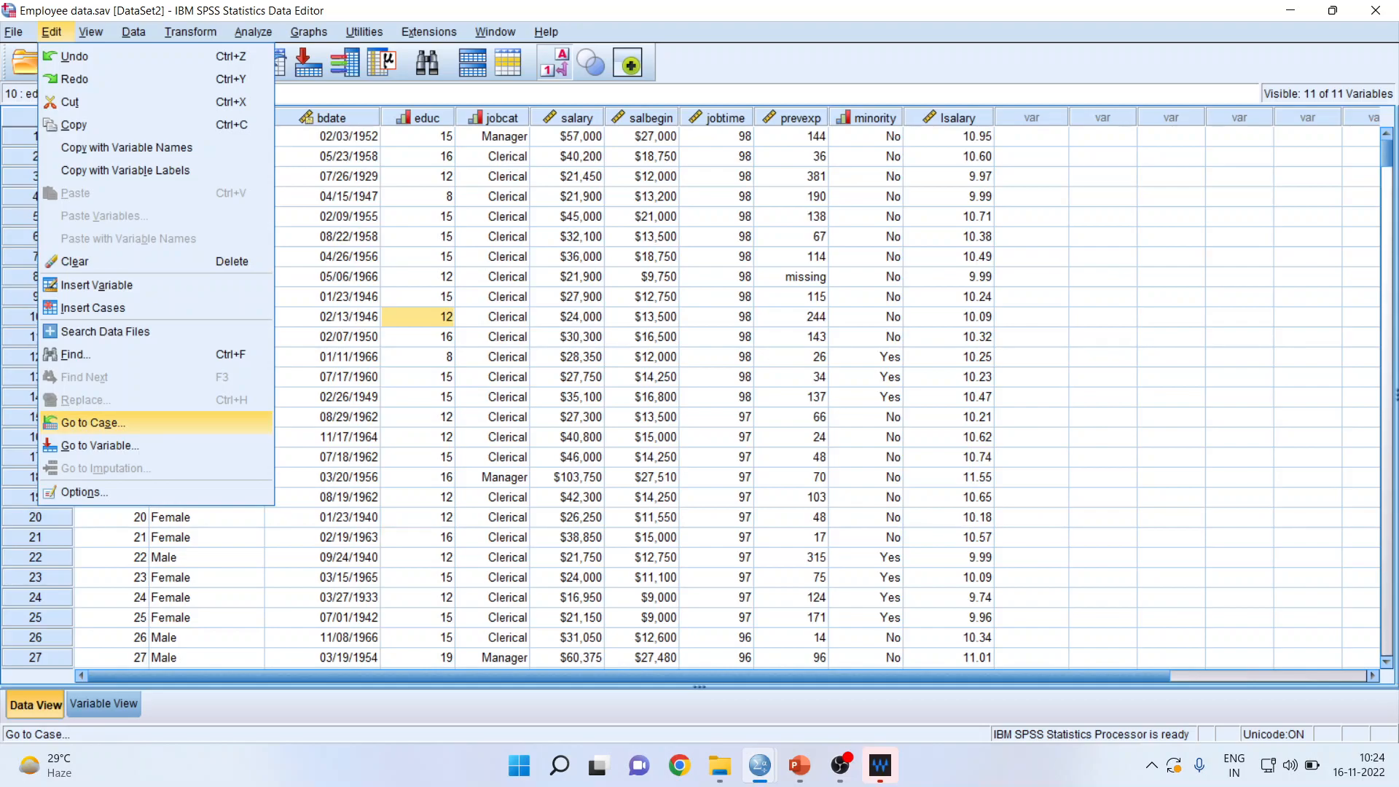
left_click(91, 422)
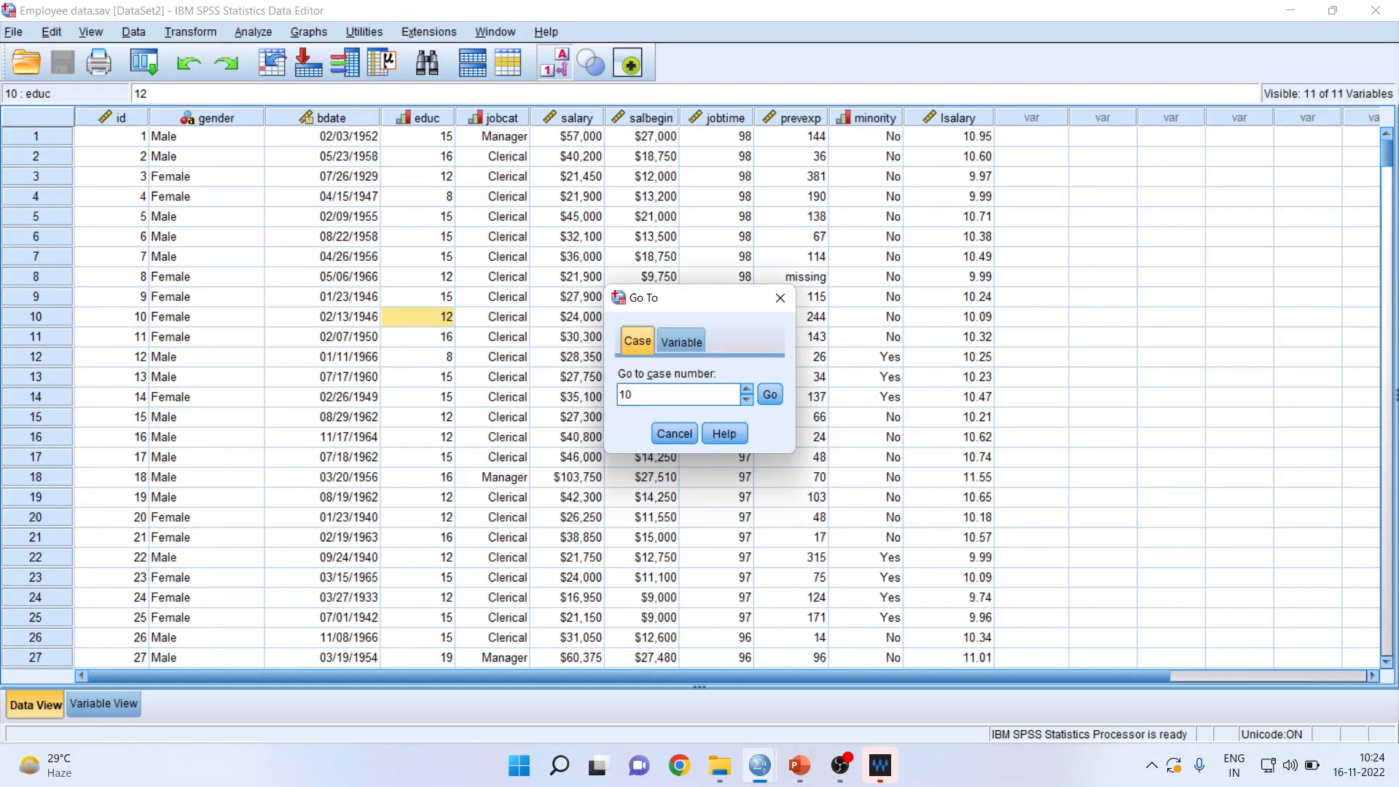
left_click(678, 394)
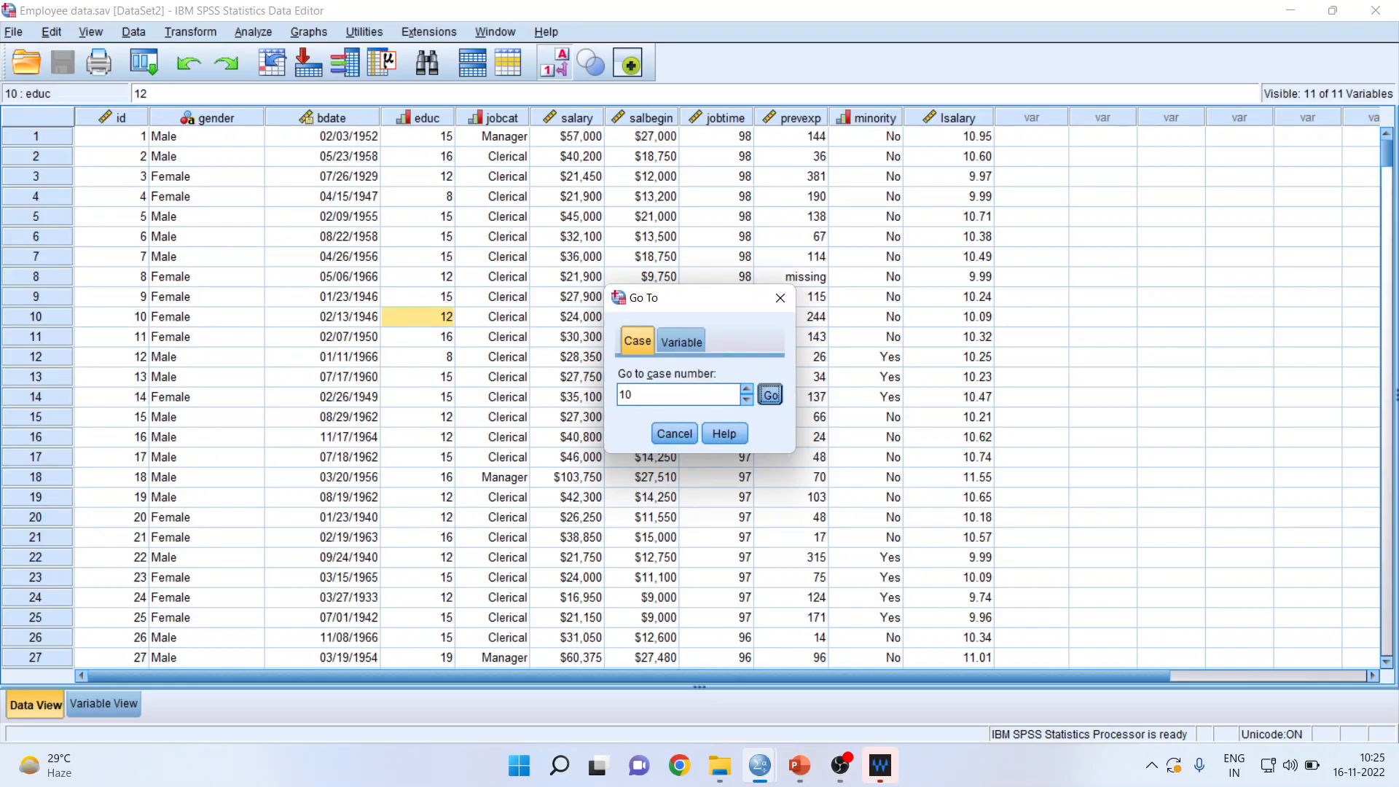
left_click(766, 394)
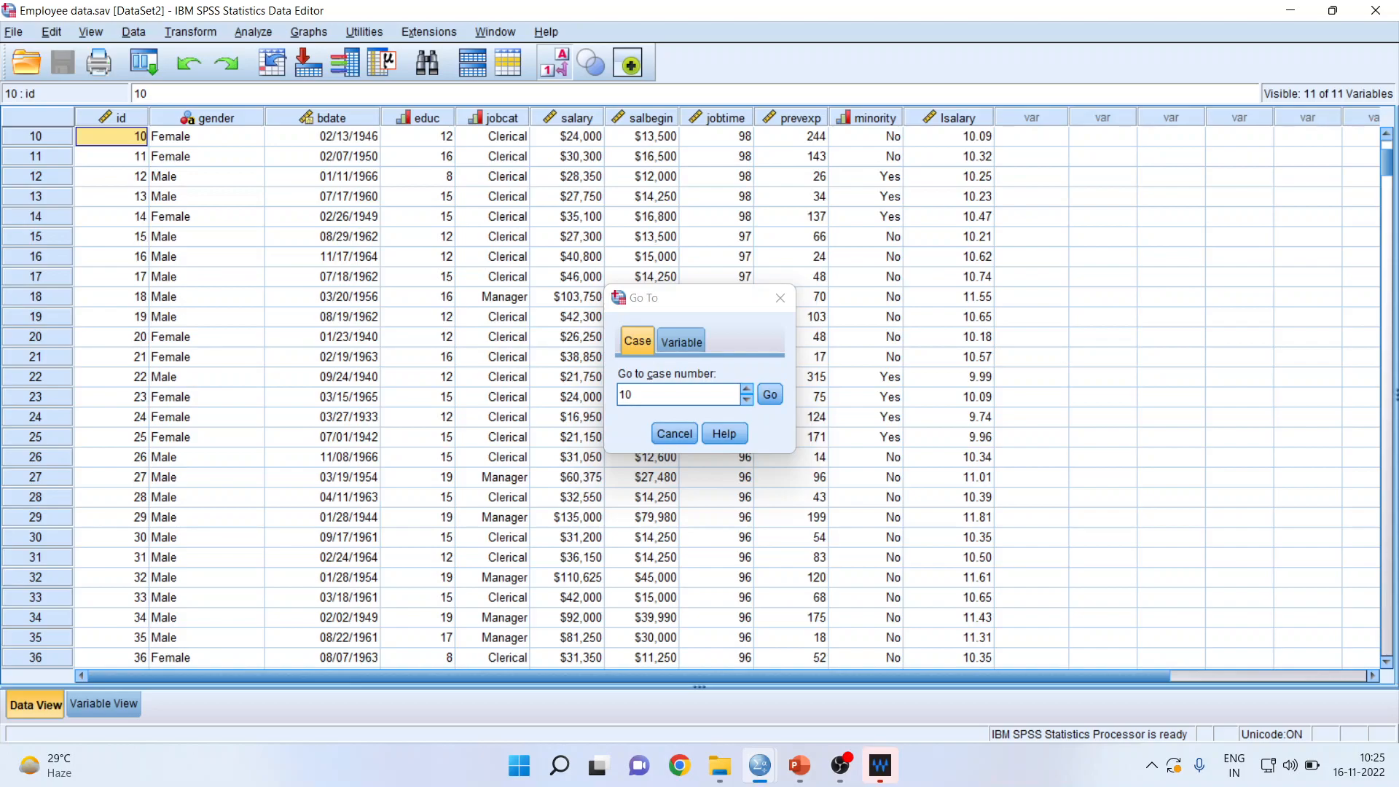
Go to the jobcat variable from the dialog's Variable tab, then close it
left_click(679, 341)
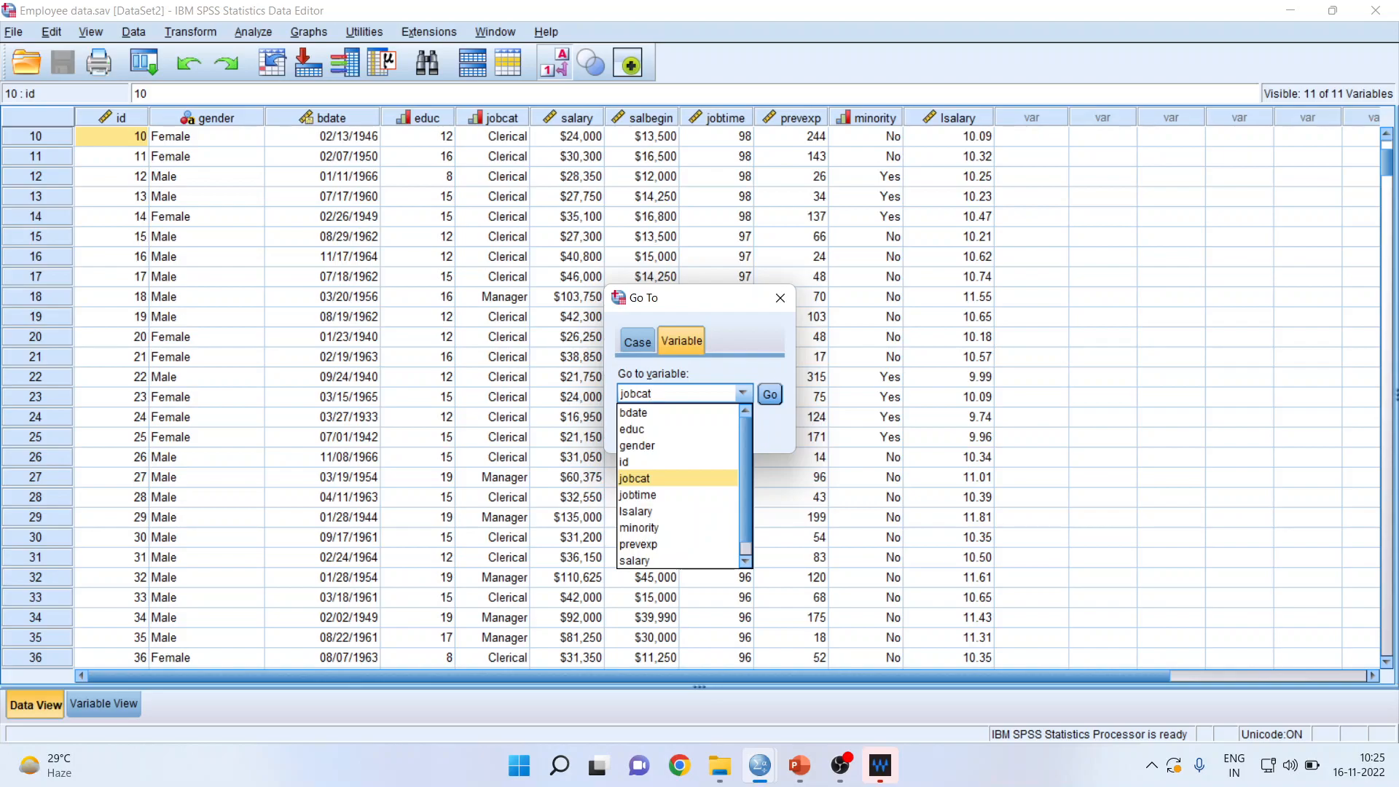
left_click(767, 394)
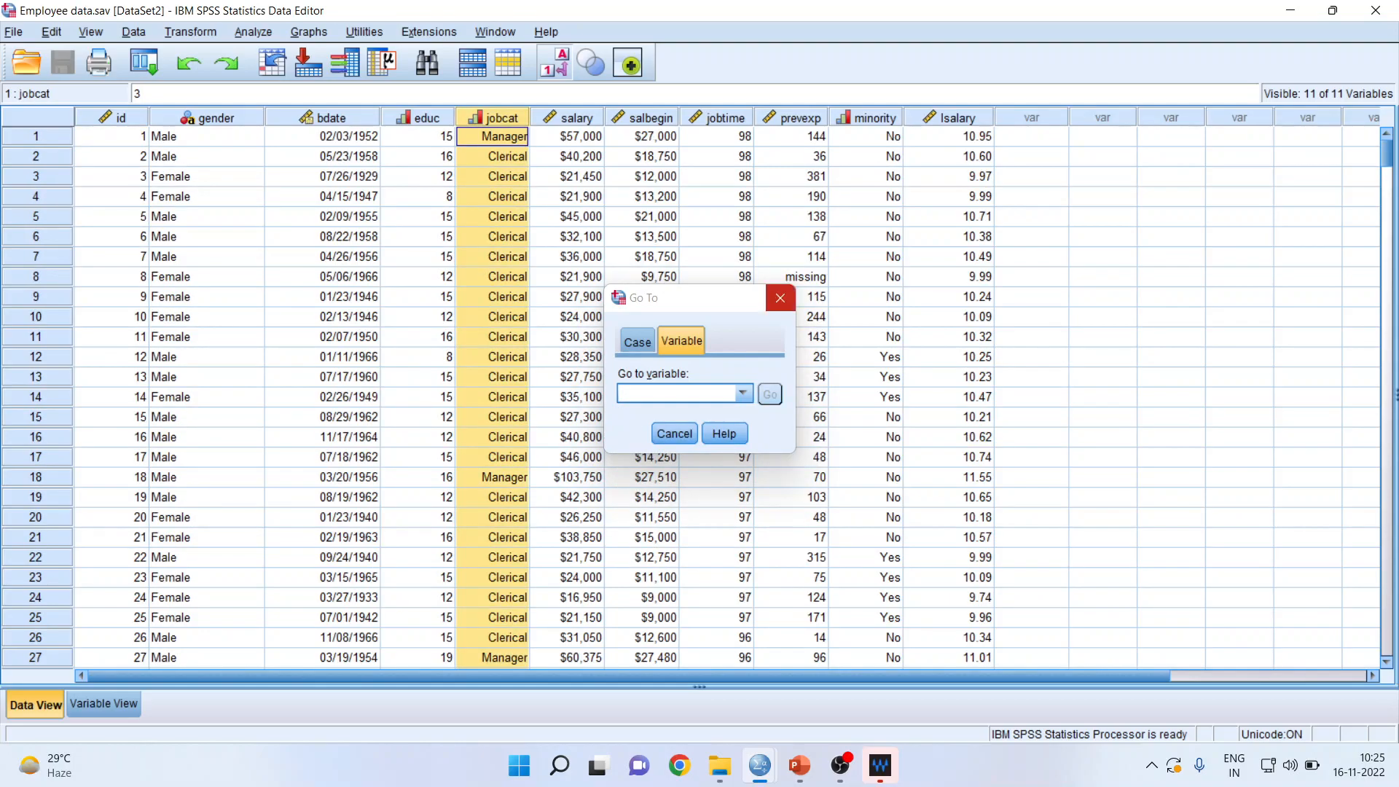
left_click(673, 433)
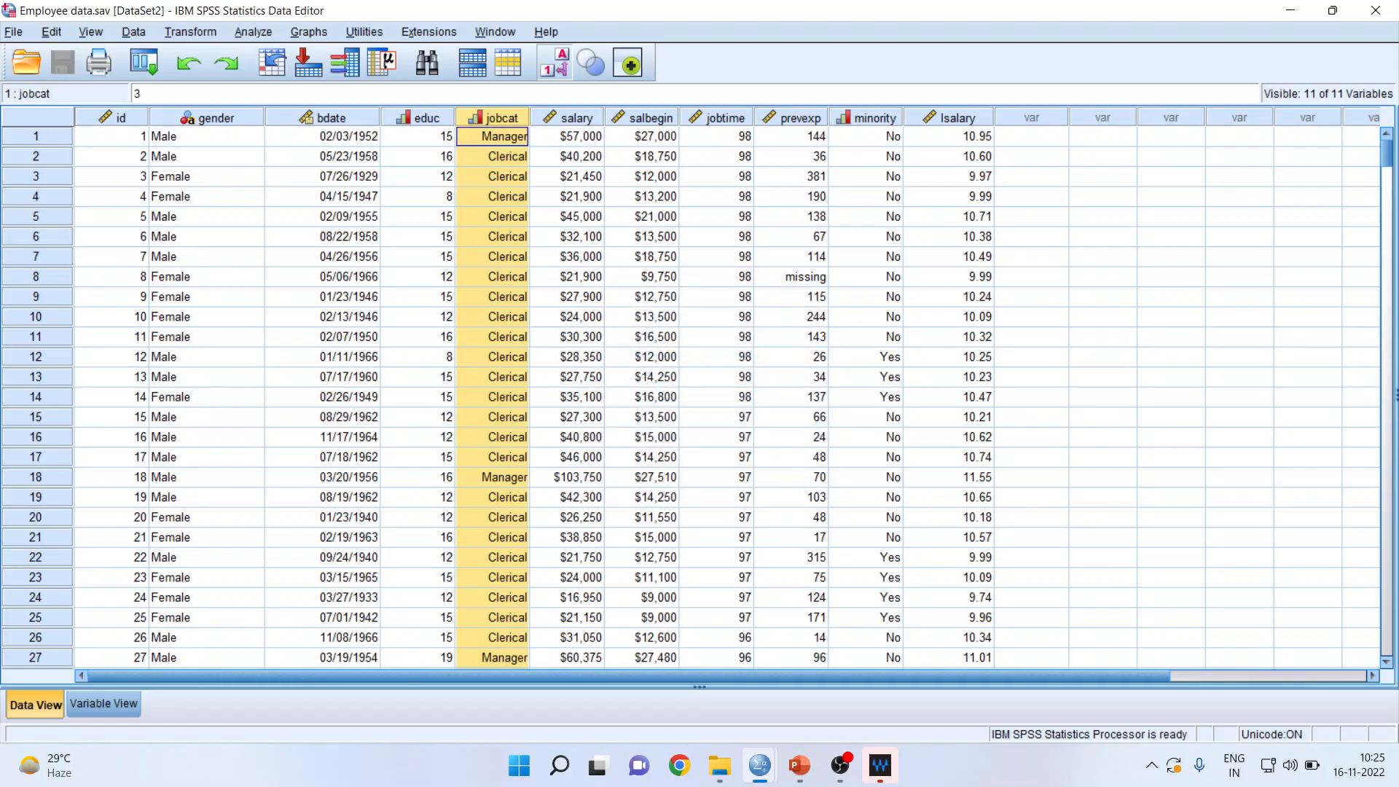
Return to PowerPoint and show the Thank You slide
left_click(50, 32)
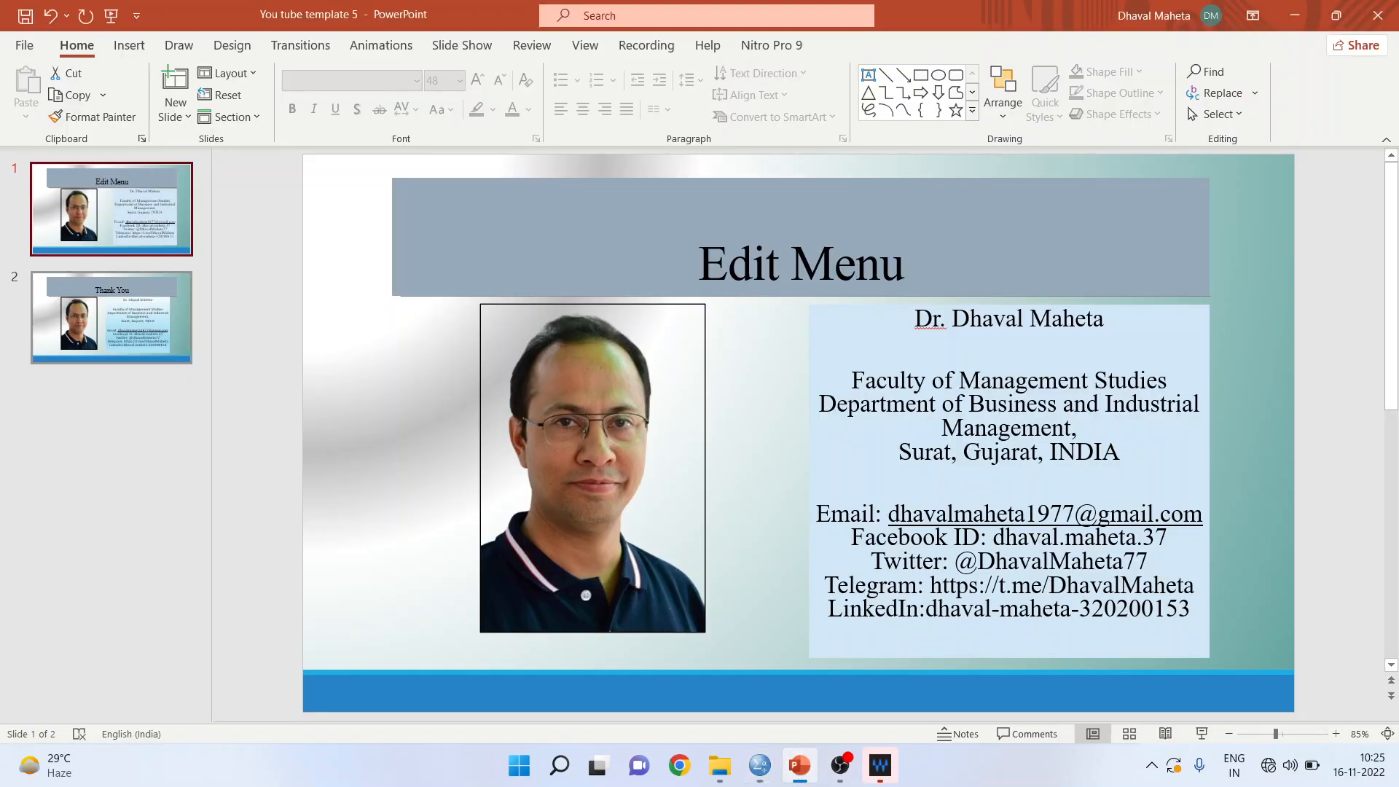
left_click(111, 317)
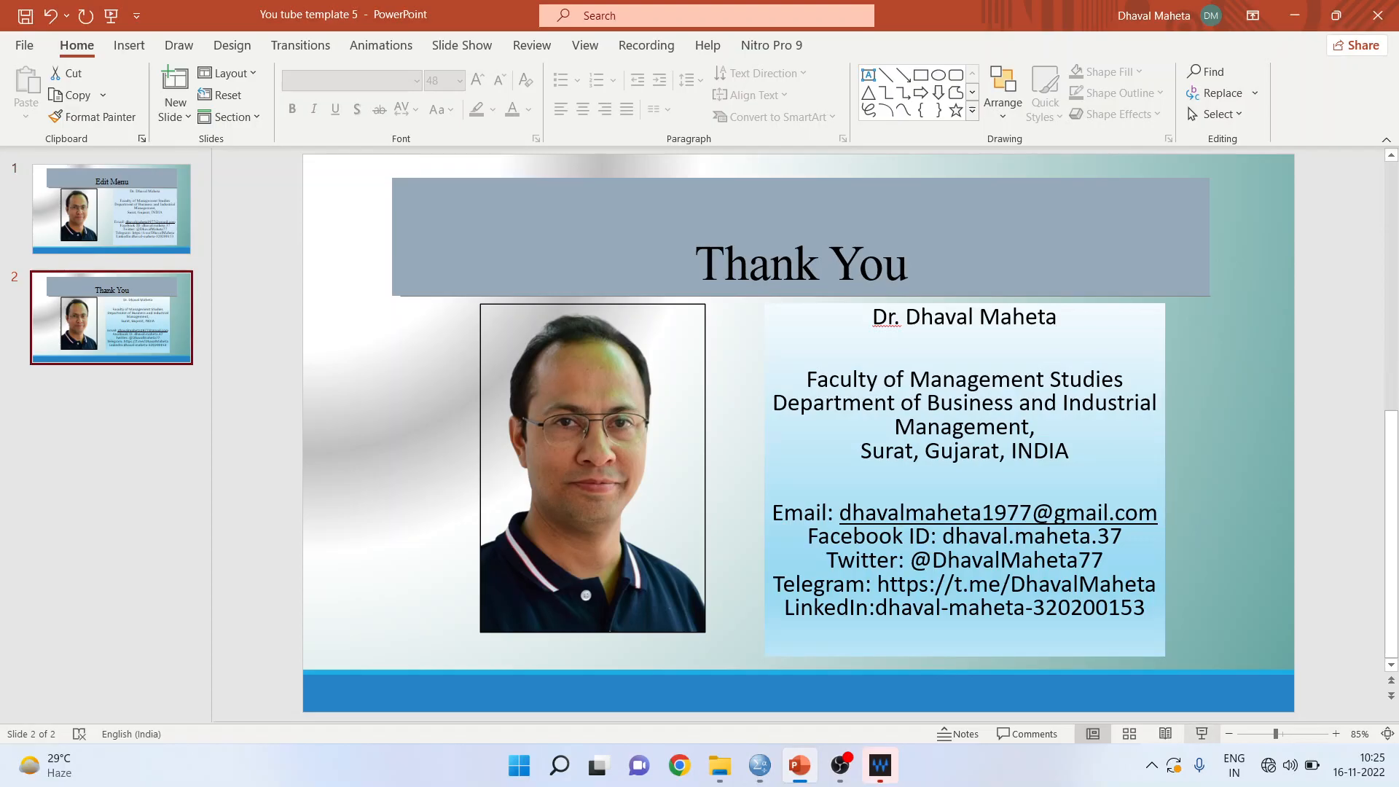